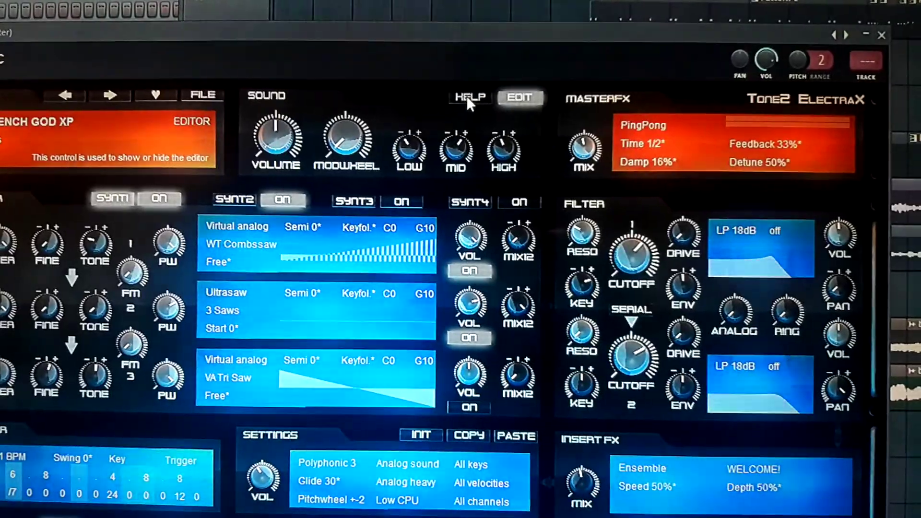
# Open the ElectraX HELP menu to show MIDI CC assignment, credits and manual options
pyautogui.click(469, 97)
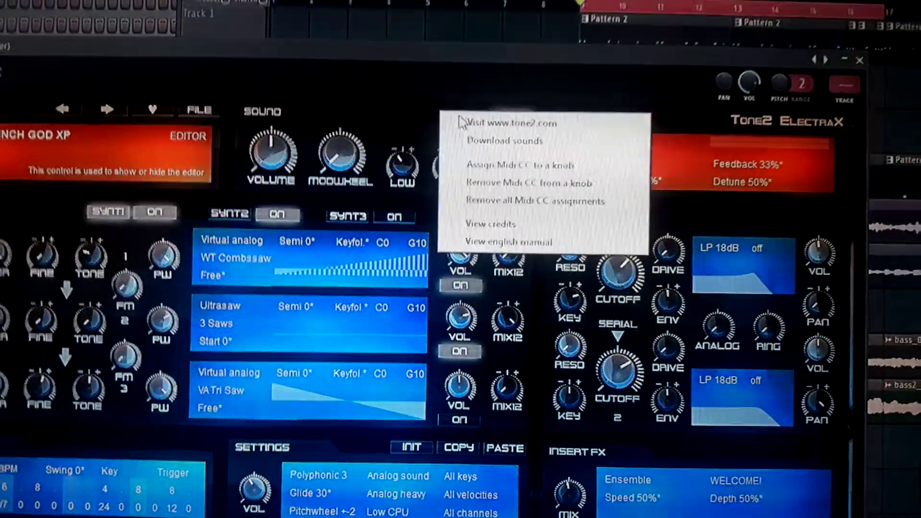